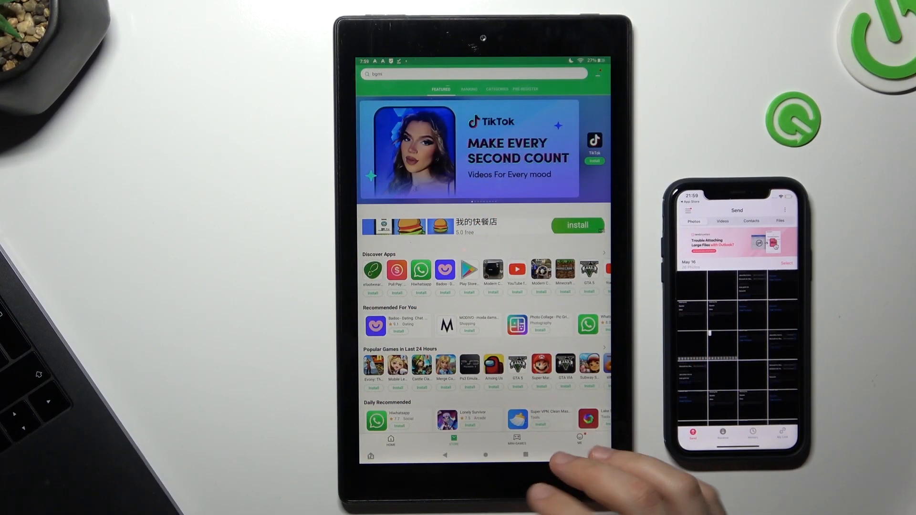
Step: Search APKPure for Send Anywhere and reach its APK download page in Silk
left_click(445, 455)
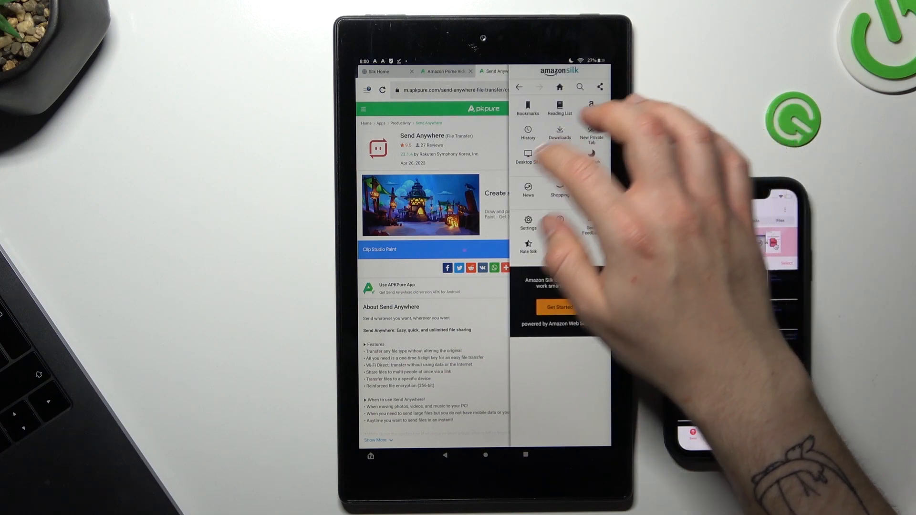
Step: Open Silk's Downloads list and launch the Send Anywhere APK installer
left_click(559, 133)
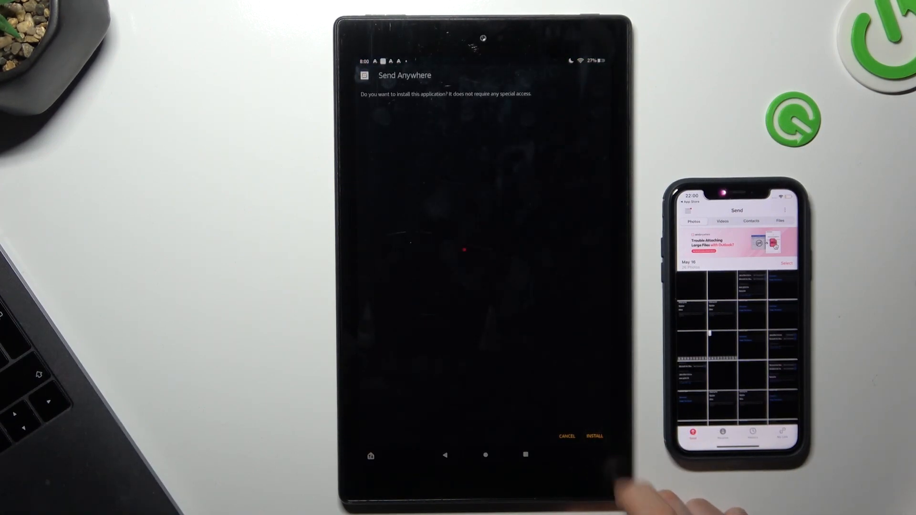
Step: Install the Send Anywhere package and launch it to its terms screen
left_click(596, 437)
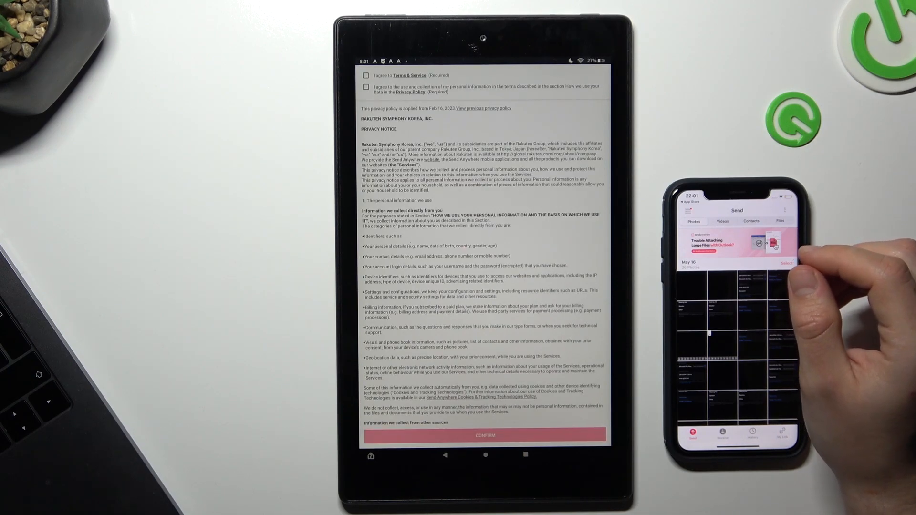
Step: Accept the Terms of Service, allow storage access, dismiss the updates notice and switch to Receive
left_click(367, 75)
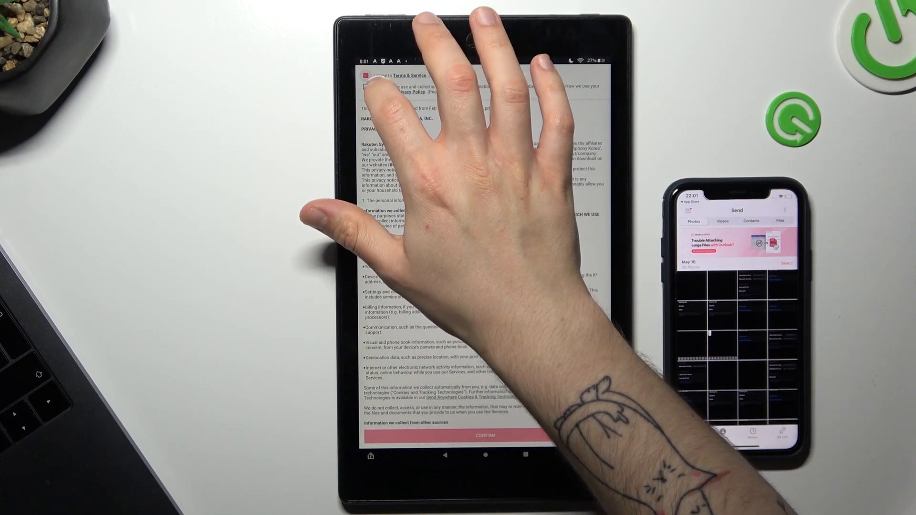
left_click(496, 436)
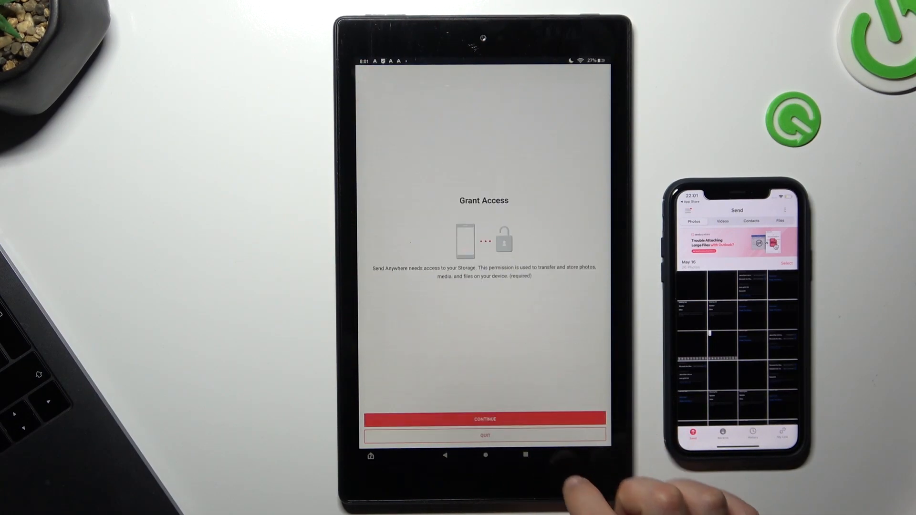
left_click(484, 419)
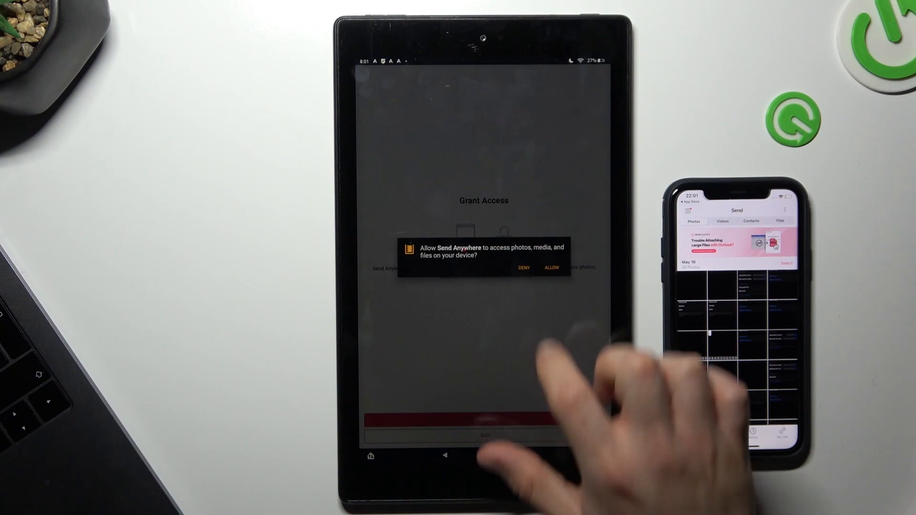
left_click(551, 267)
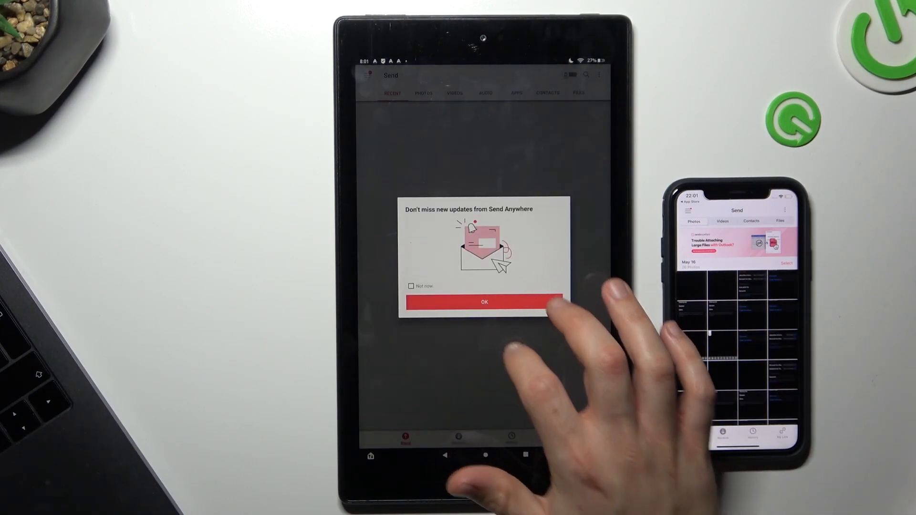
left_click(483, 301)
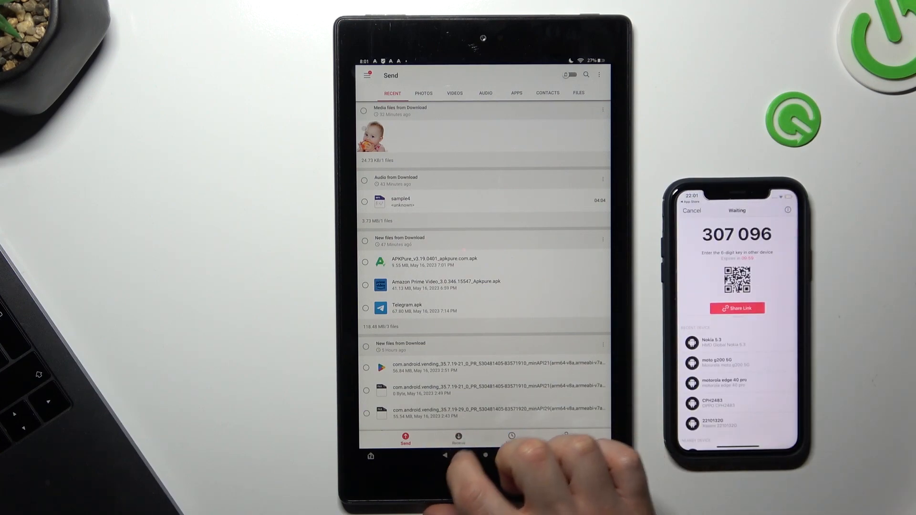
left_click(458, 437)
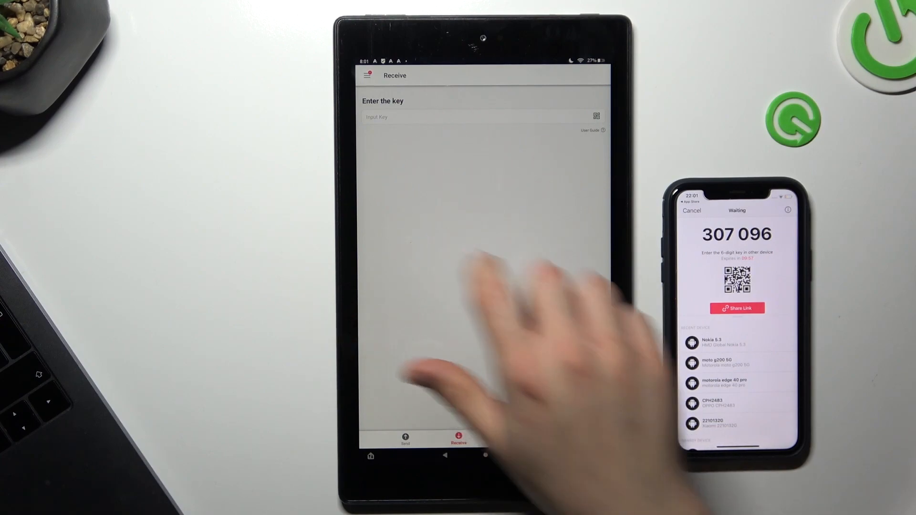